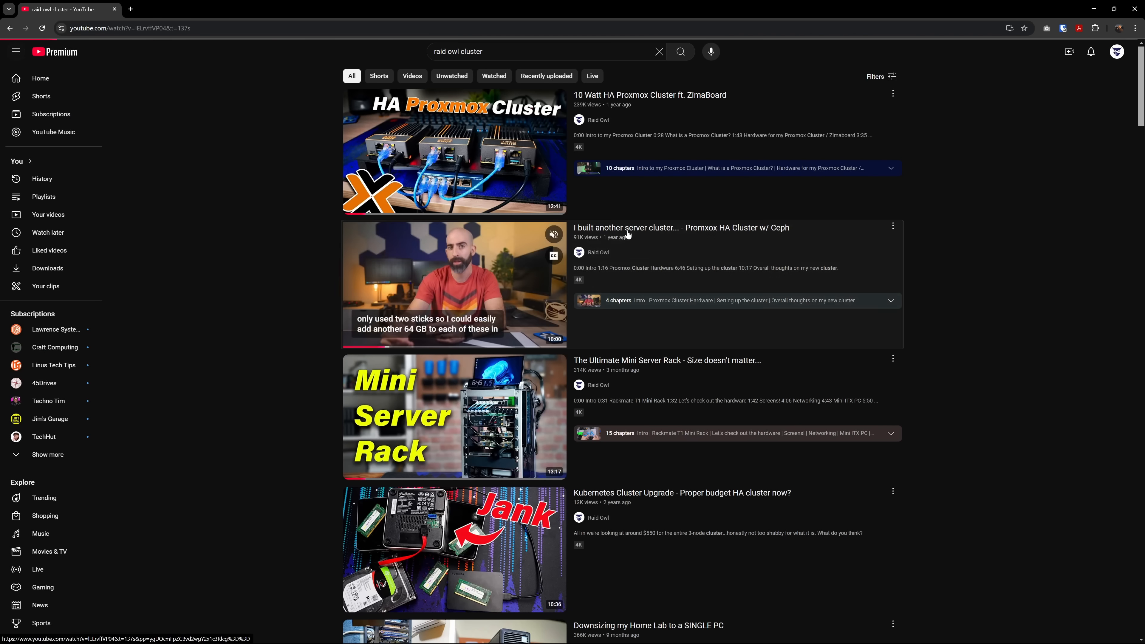
- Keep Precision Boost Overdrive at Disable and go back to the Advanced\AMD Overclocking menu
left_click(452, 285)
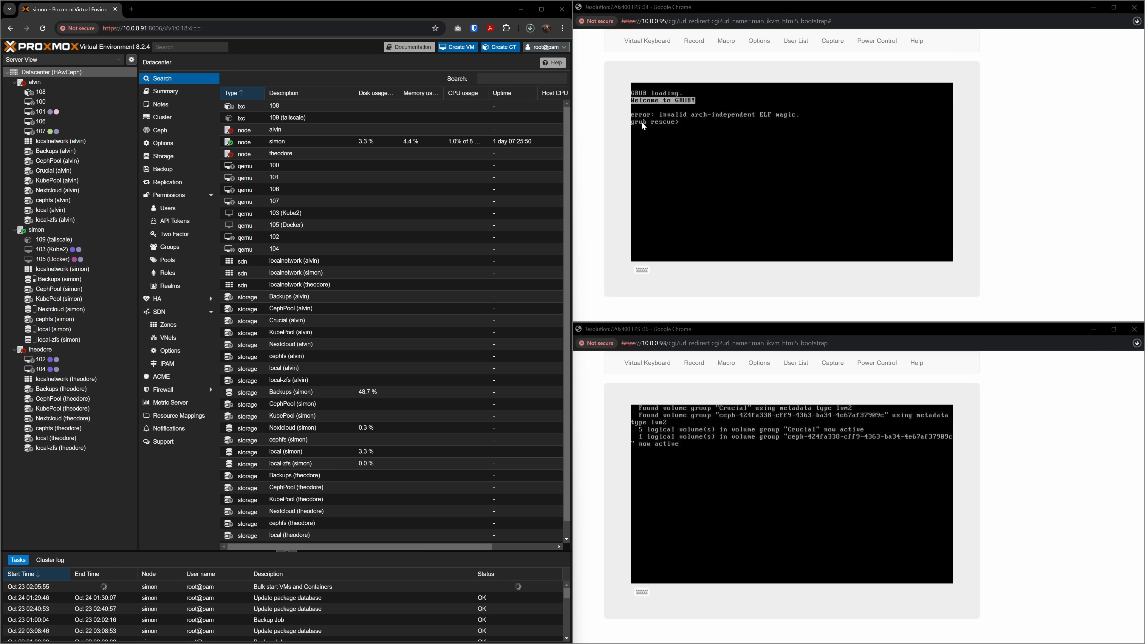
mouse_move(715, 129)
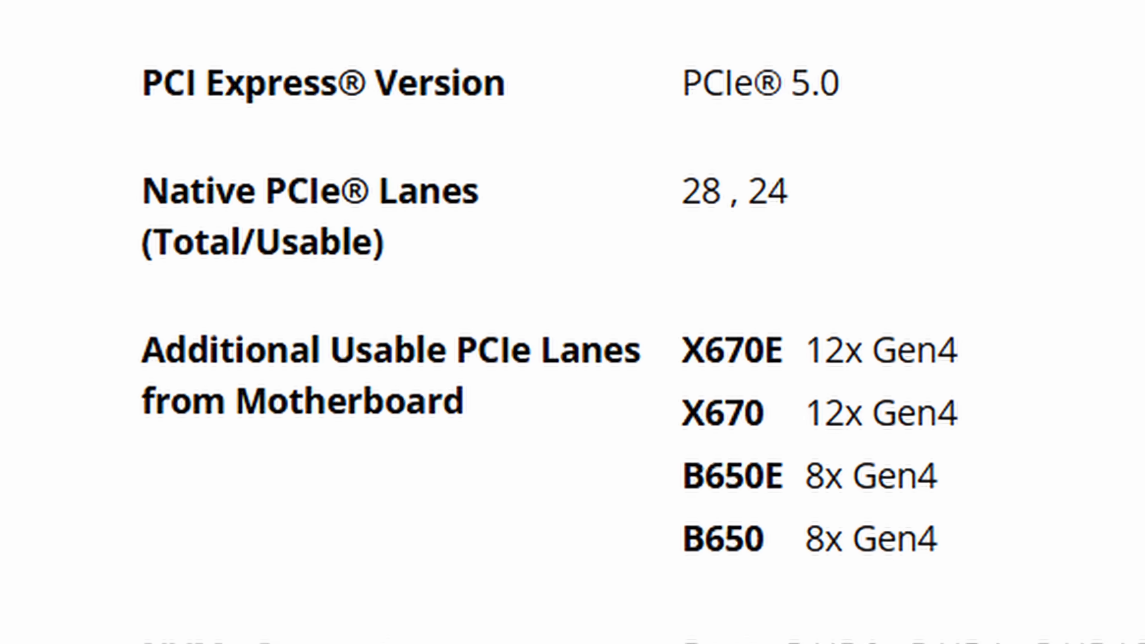
scroll("down", 3)
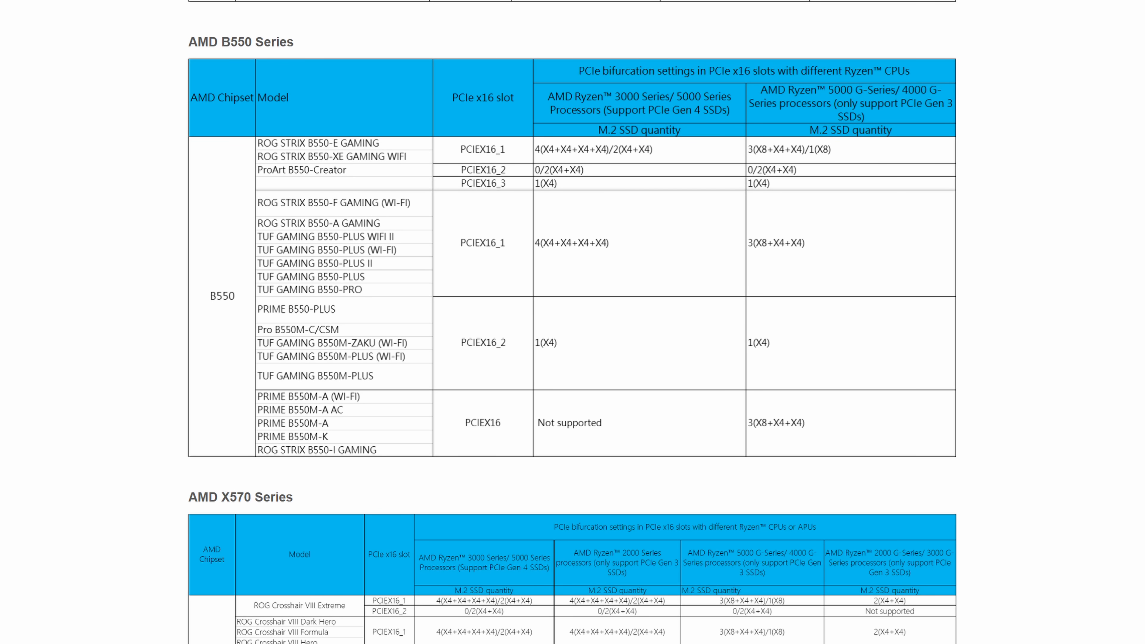
scroll("down", 3)
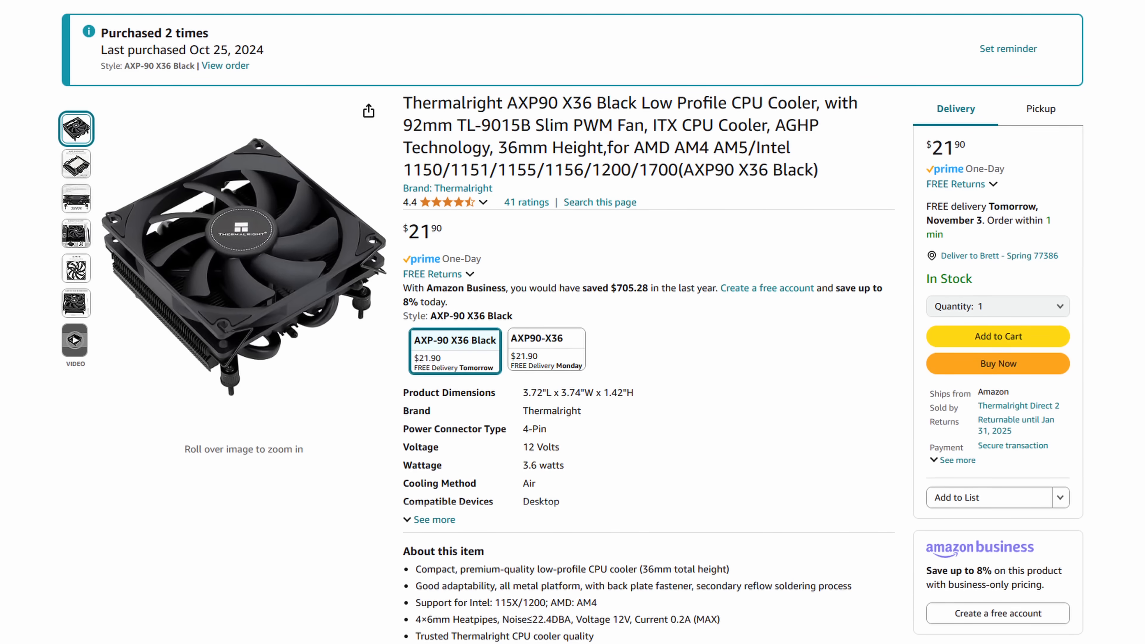
scroll("down", 3)
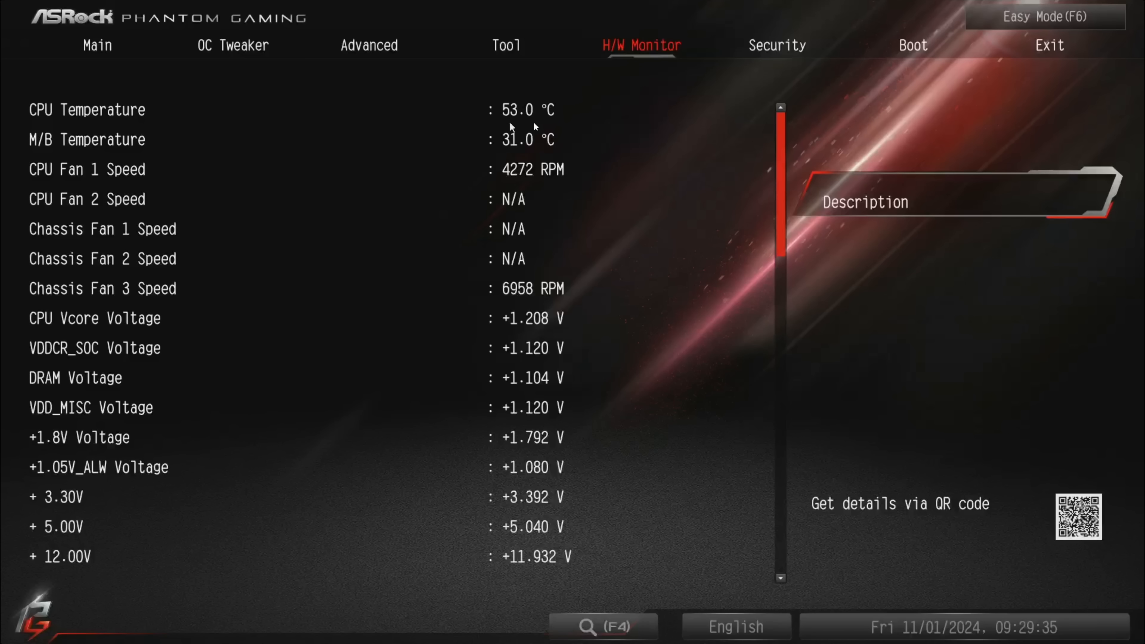
mouse_move(546, 131)
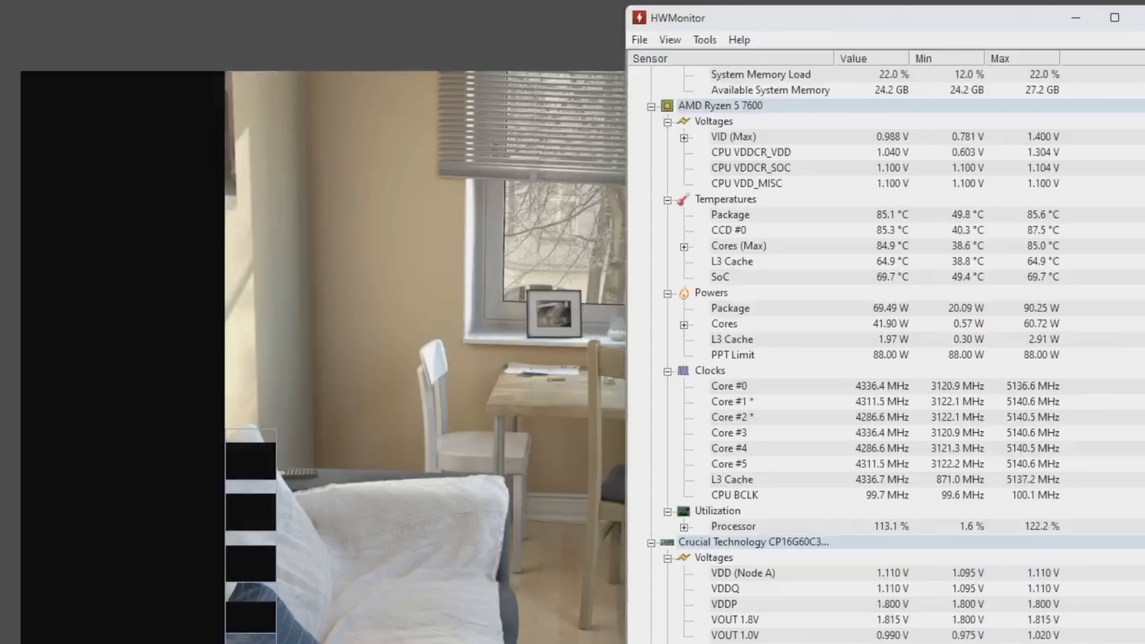
left_click(1114, 17)
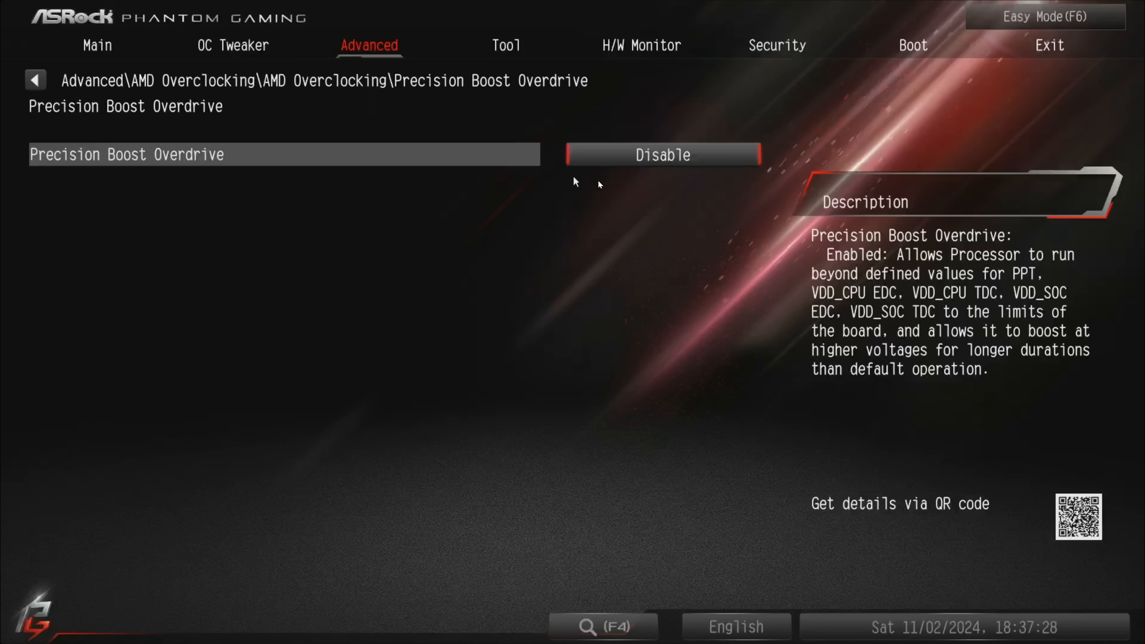
mouse_move(694, 184)
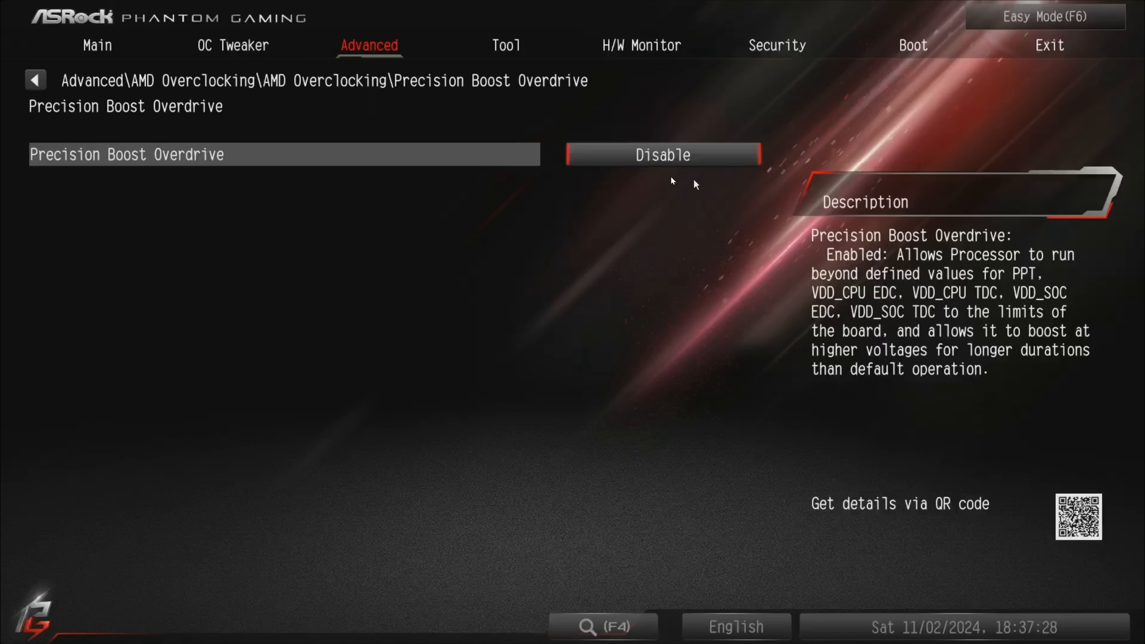
left_click(35, 81)
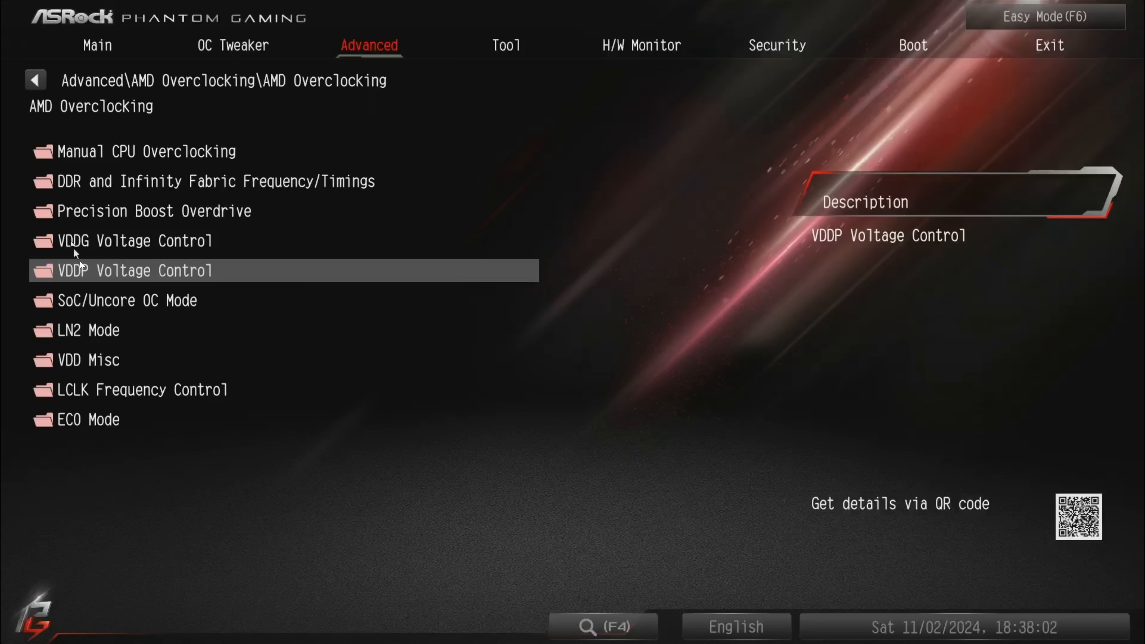
left_click(121, 300)
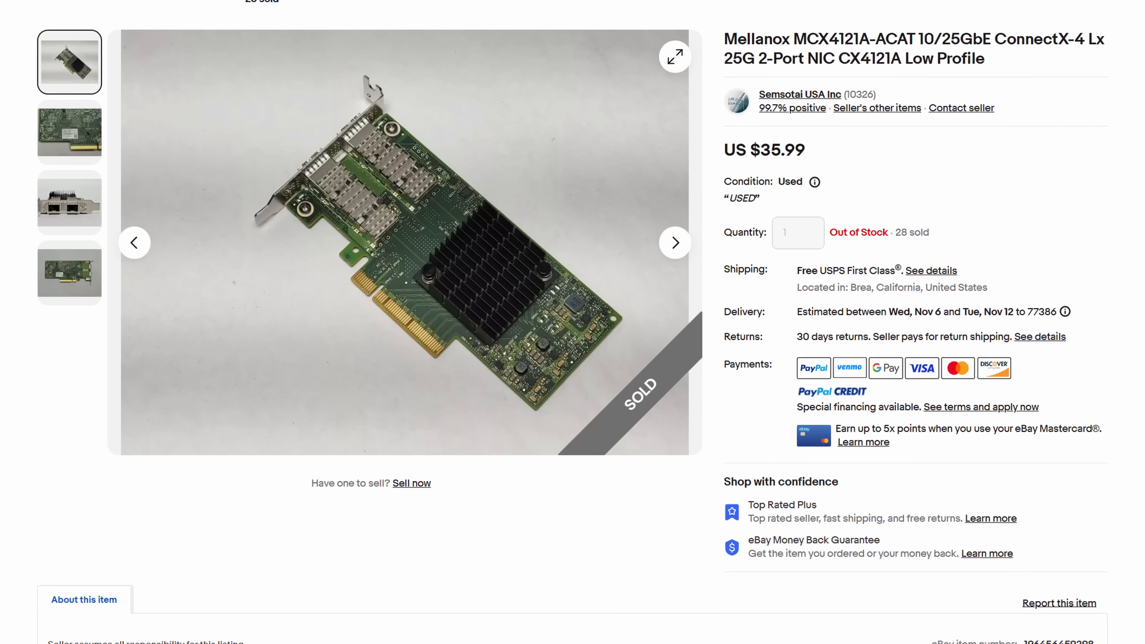
scroll("up", 3)
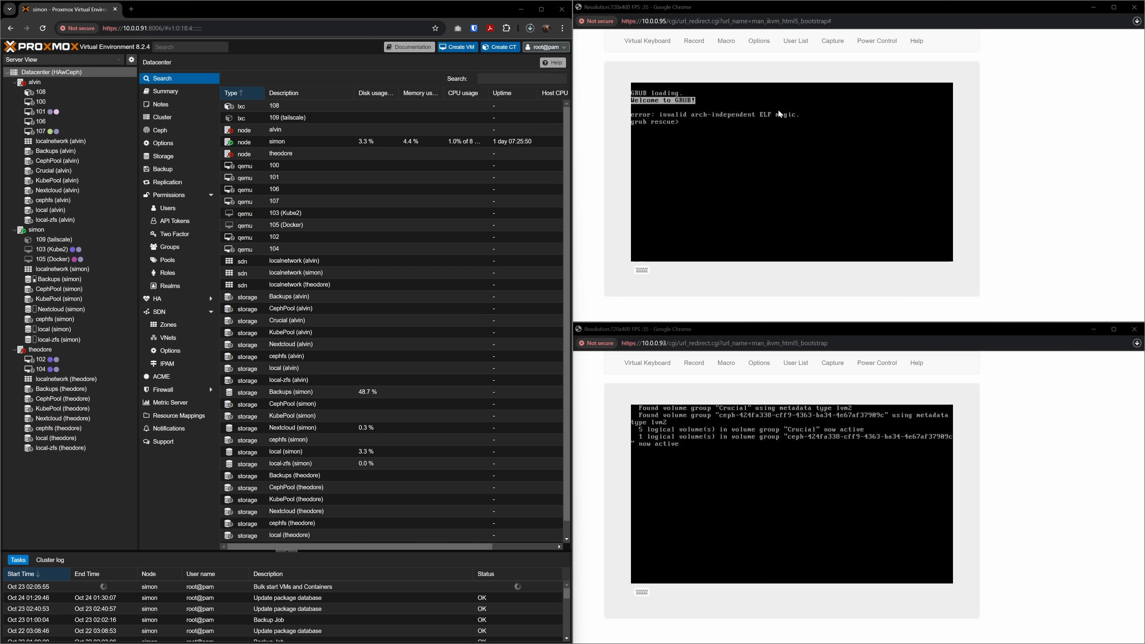
mouse_move(729, 123)
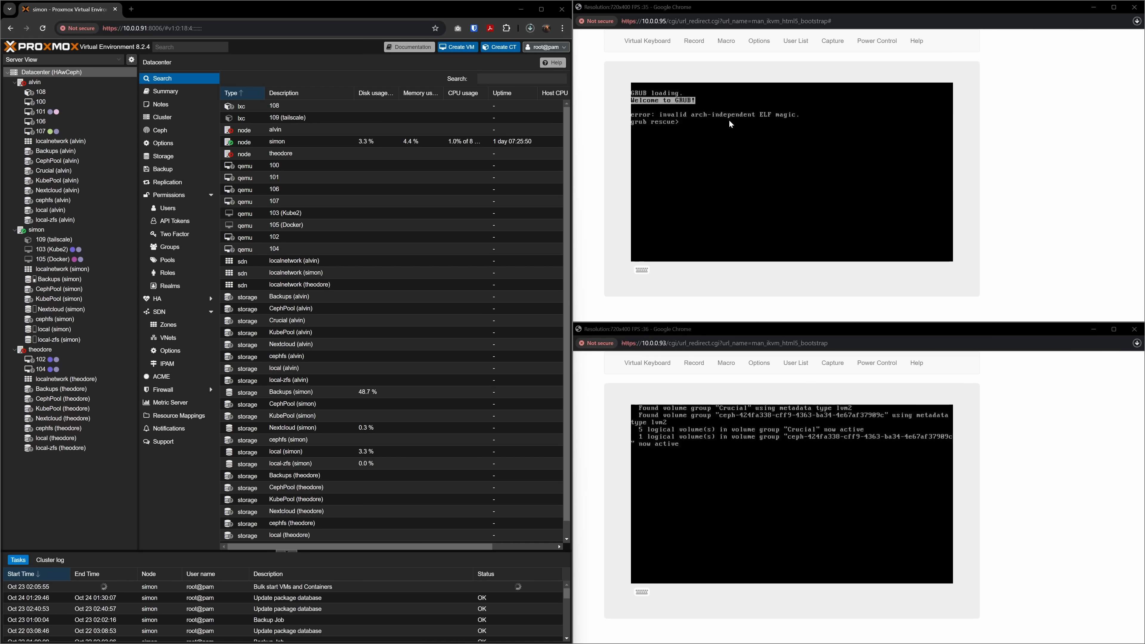
- Leave the Proxmox and IPMI consoles and bring up the JetKVM Kickstarter page ($69 KVM over IP)
left_click(65, 9)
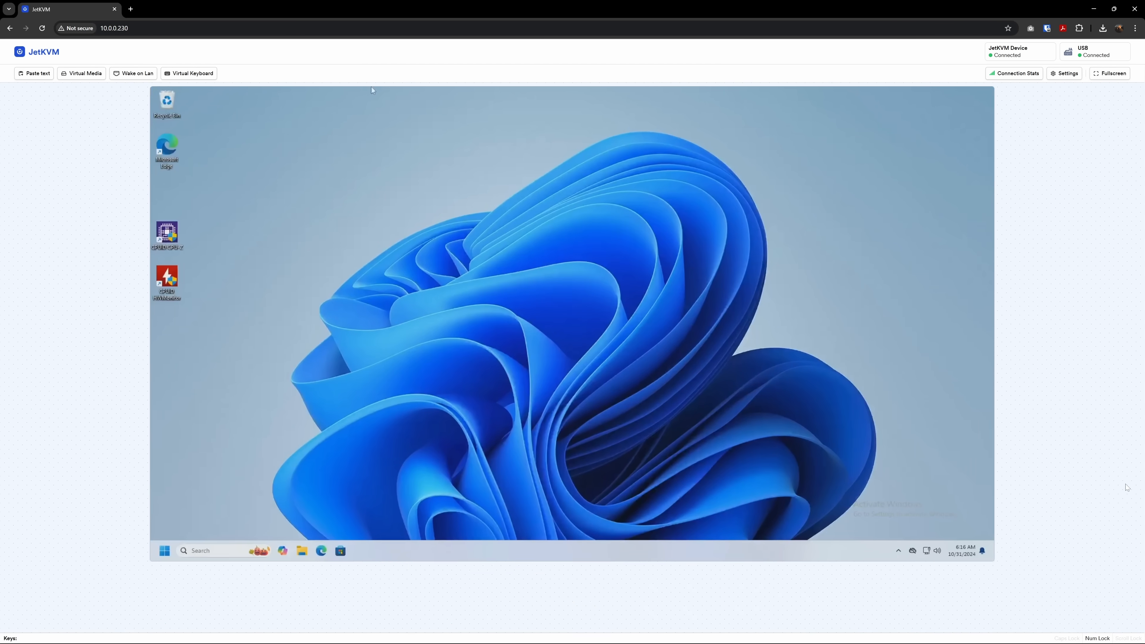
left_click(1016, 73)
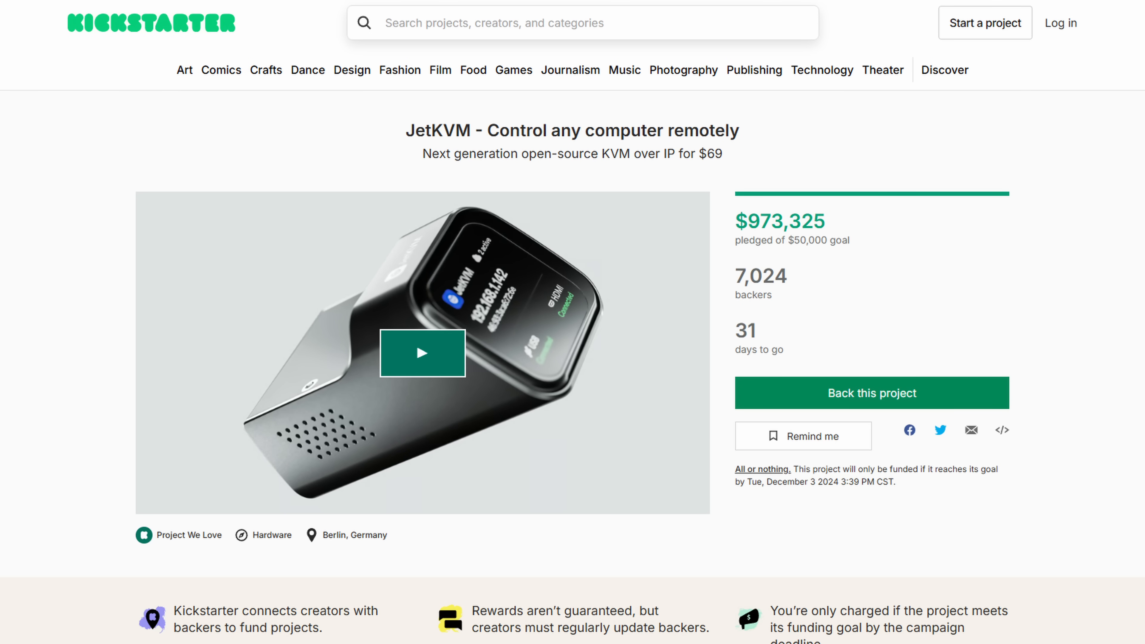
scroll("down", 3)
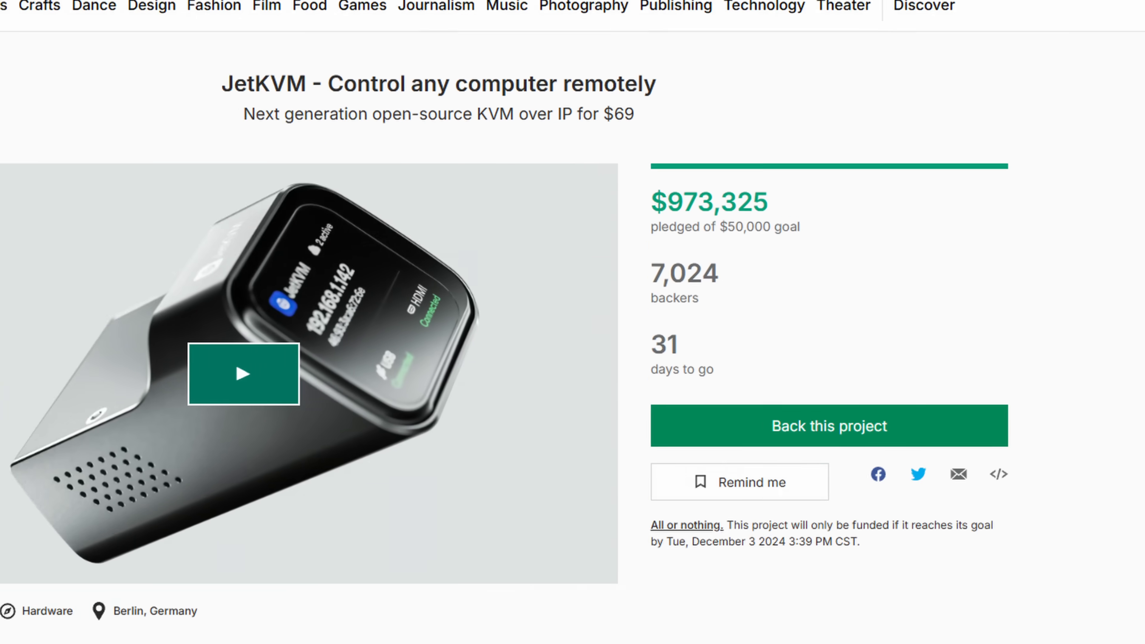